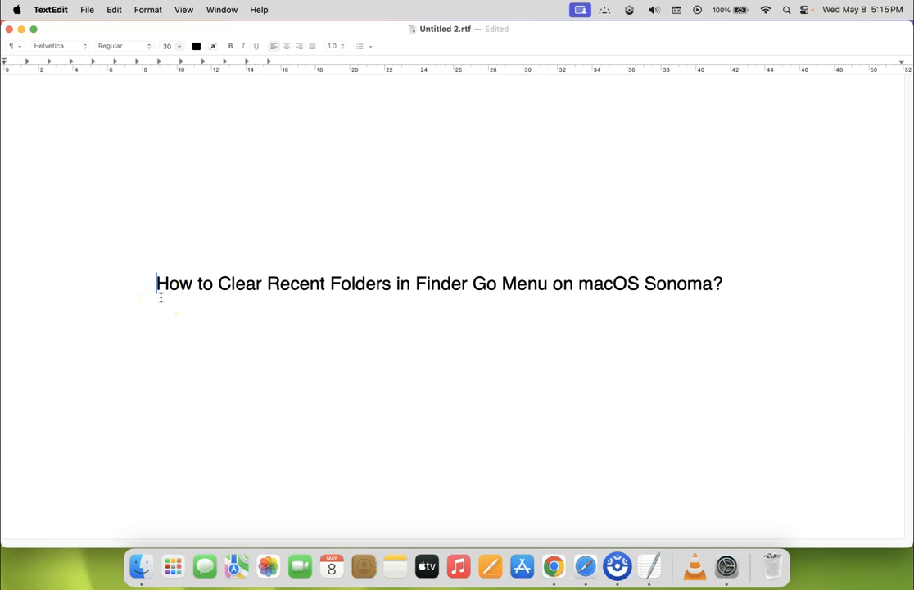
pyautogui.moveTo(327, 297)
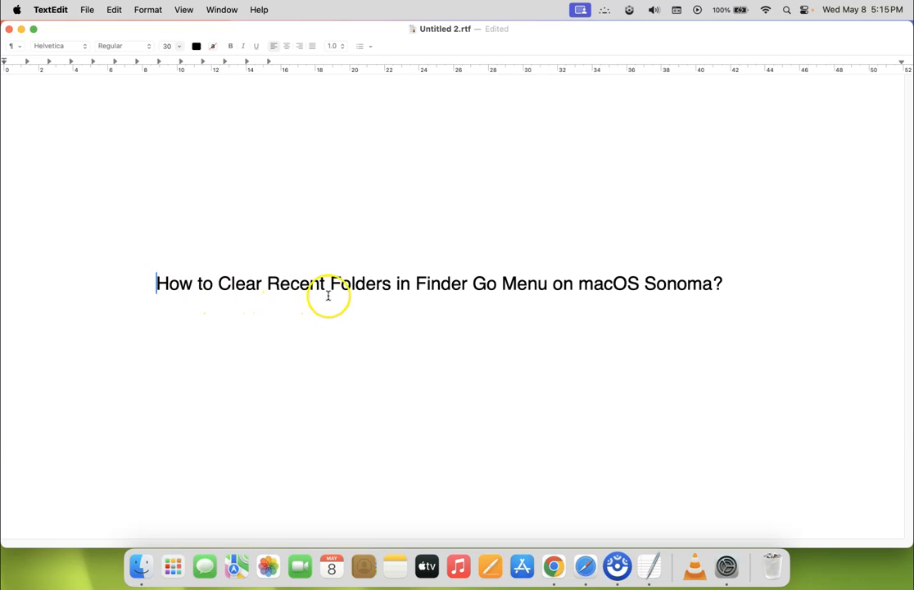
pyautogui.moveTo(534, 295)
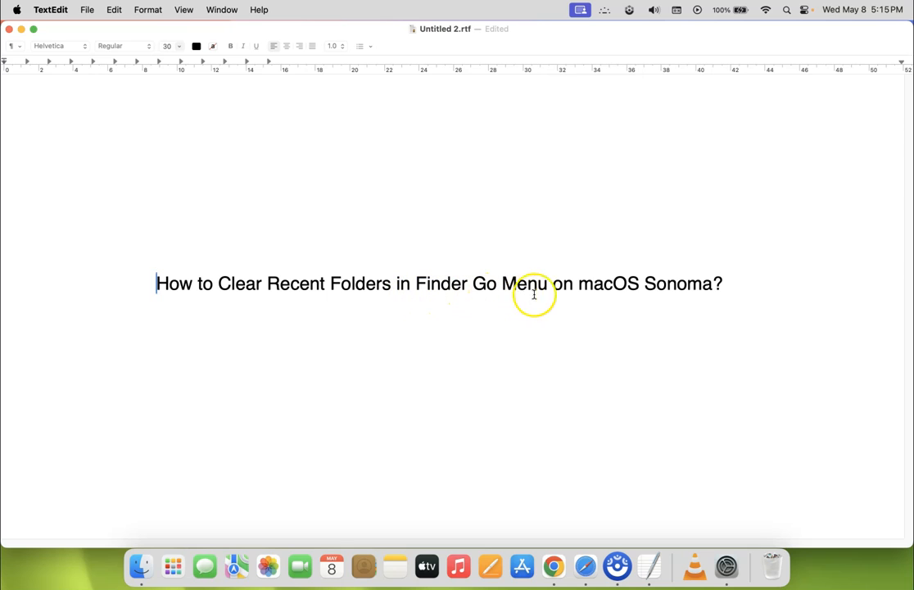
pyautogui.moveTo(721, 291)
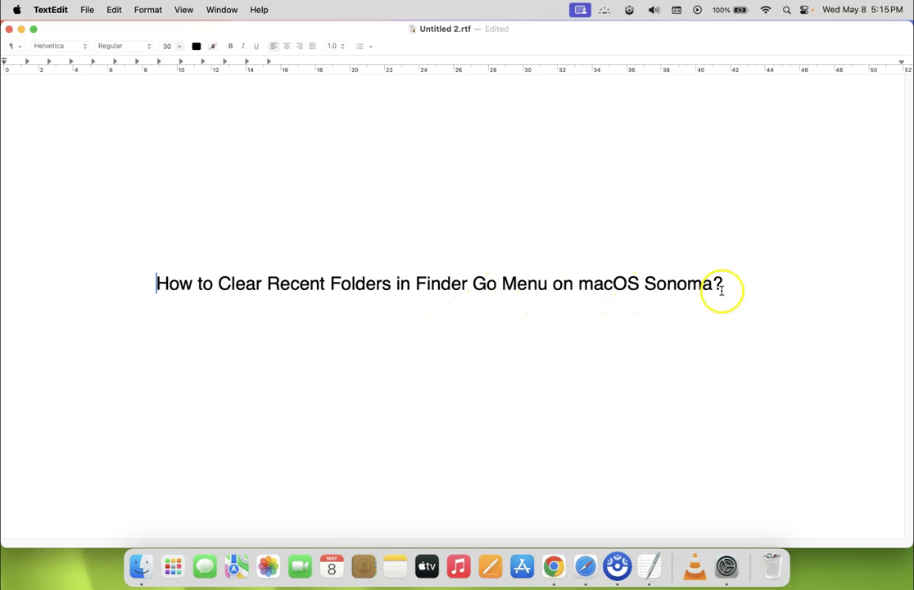
pyautogui.moveTo(128, 130)
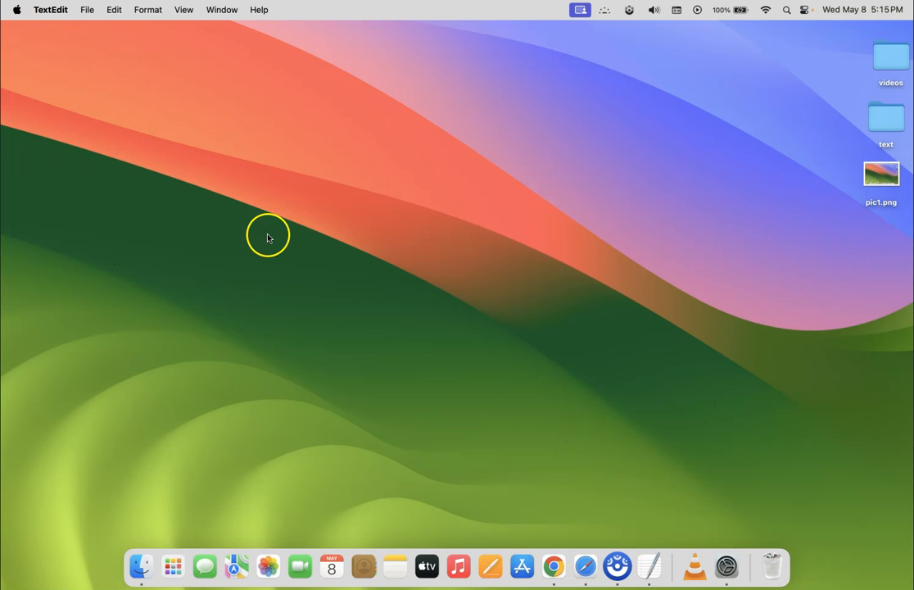
# Step: Bring up a Finder window on the Desktop folder from the Dock
pyautogui.click(141, 562)
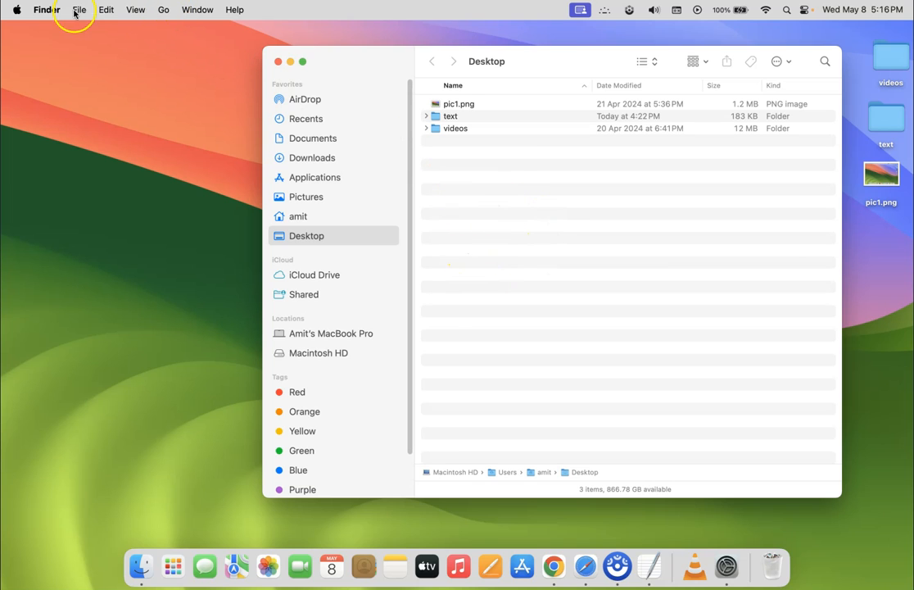
# Step: Clear Finder's Recent Folders list via Go > Recent Folders > Clear Menu
pyautogui.click(164, 10)
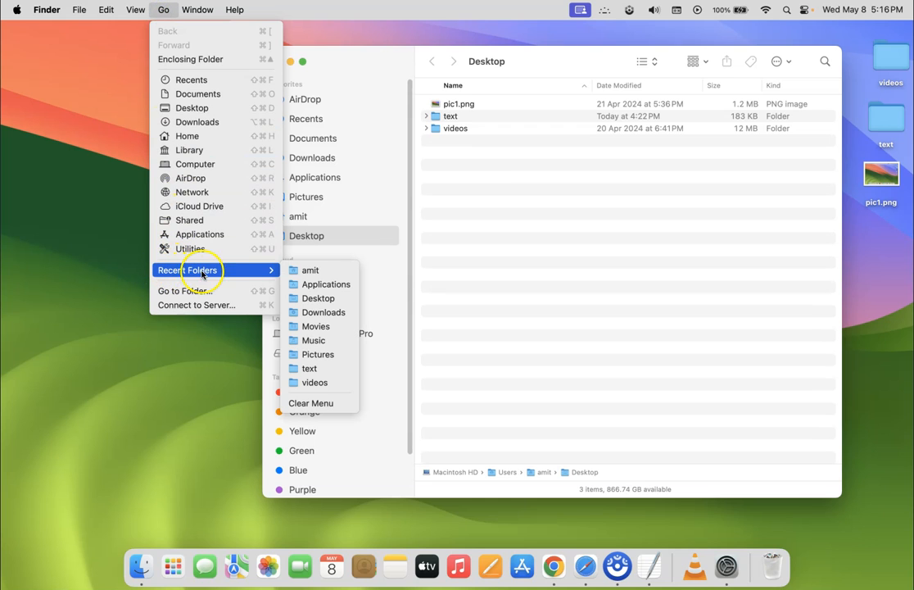
pyautogui.moveTo(318, 326)
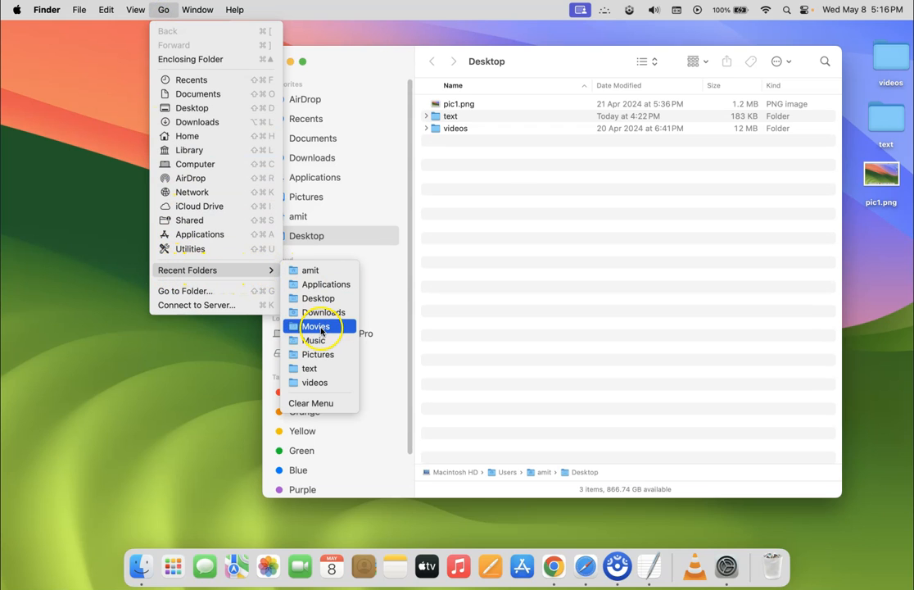
pyautogui.moveTo(325, 403)
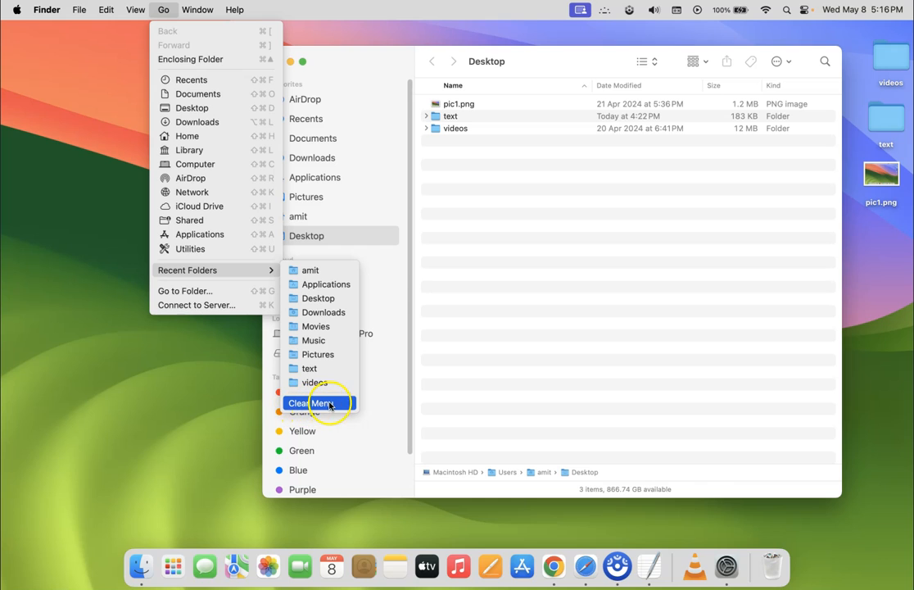
pyautogui.moveTo(299, 407)
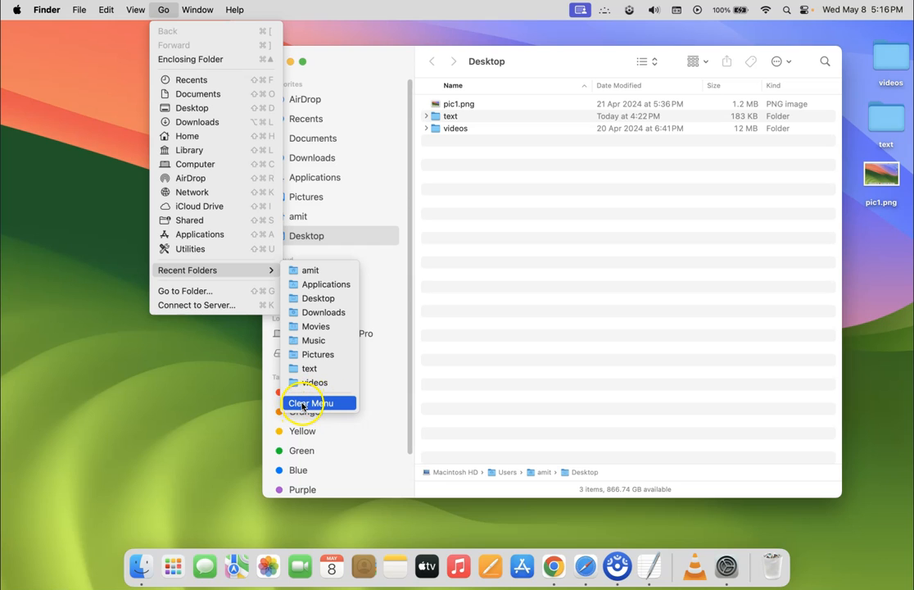
pyautogui.click(310, 403)
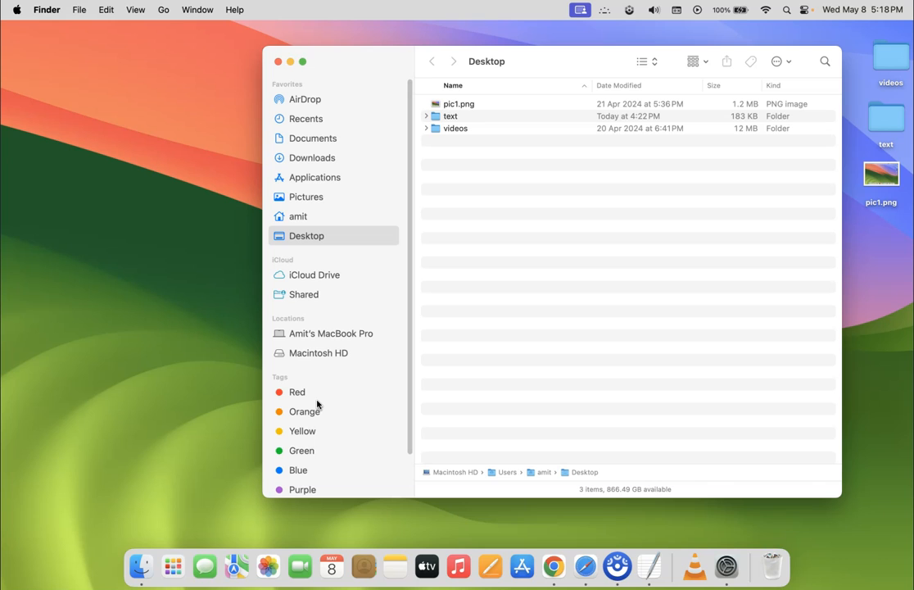
pyautogui.moveTo(164, 9)
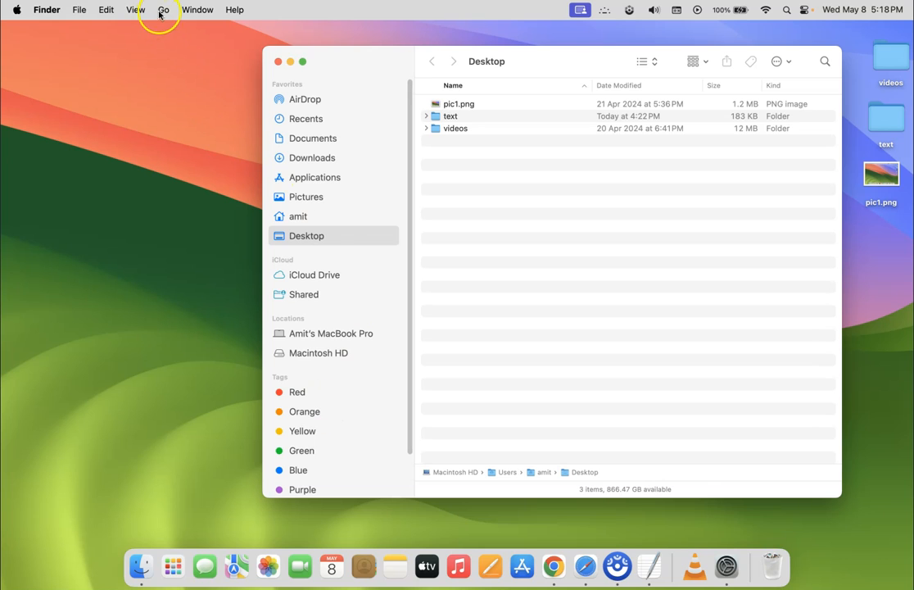
pyautogui.click(163, 10)
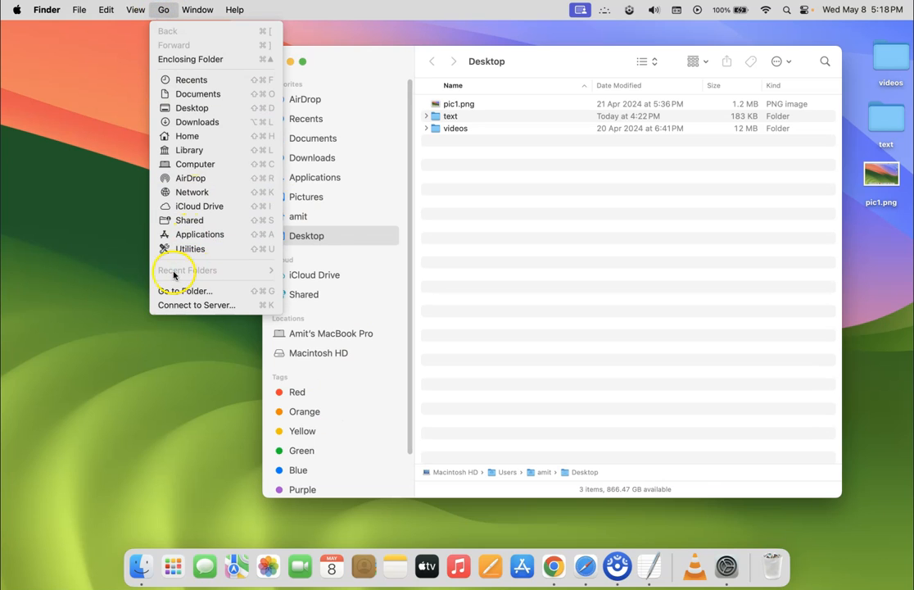
pyautogui.moveTo(257, 262)
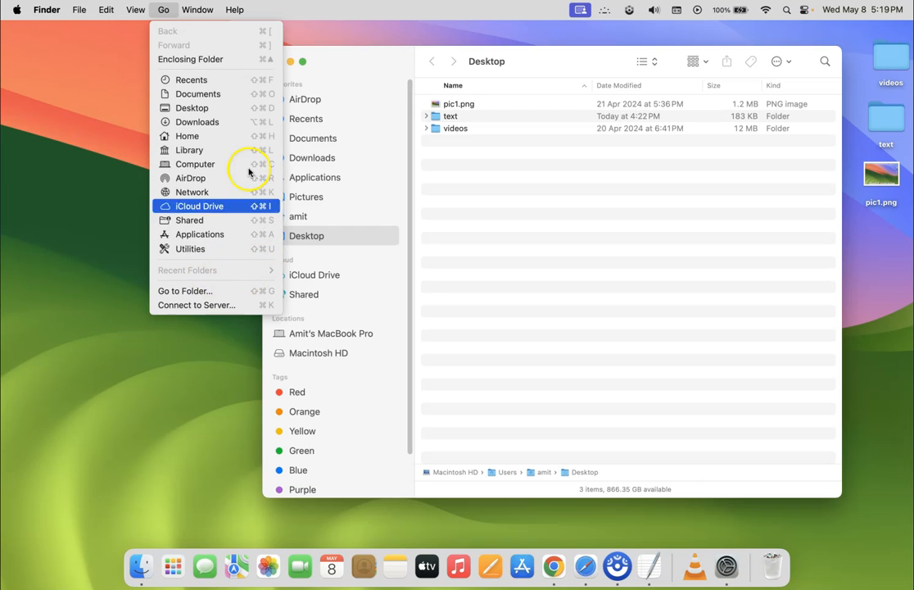
pyautogui.click(164, 10)
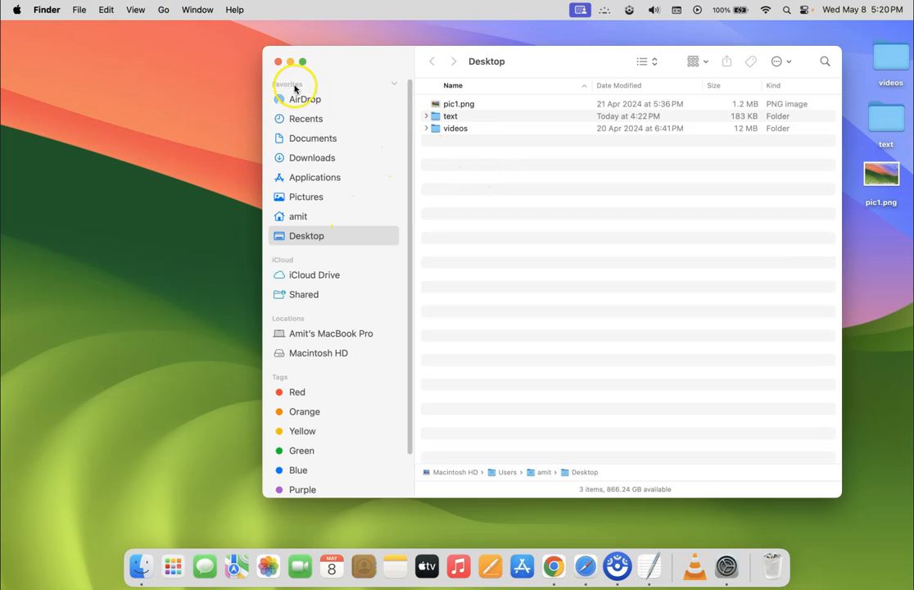
# Step: Bring the TextEdit how-to title document back to the front
pyautogui.click(277, 62)
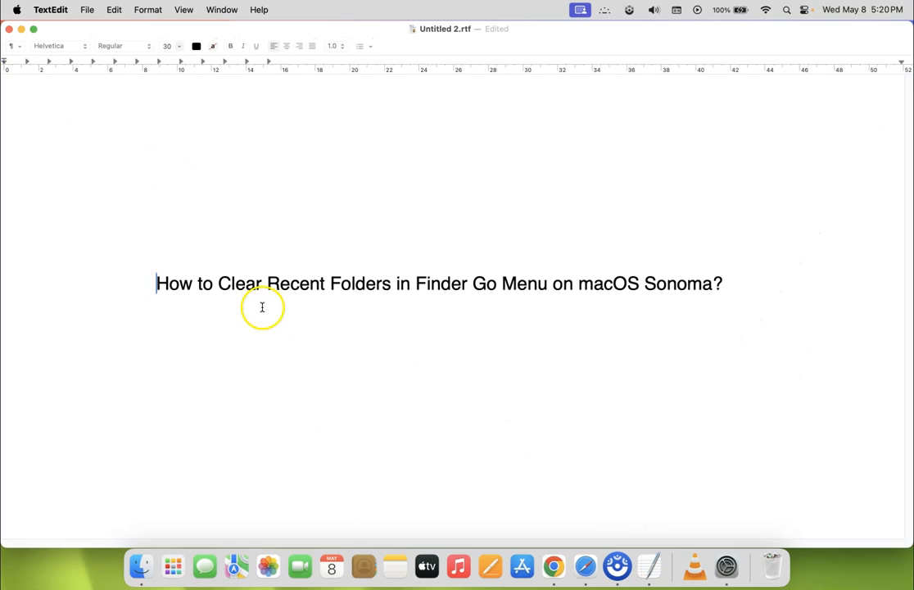
pyautogui.moveTo(384, 292)
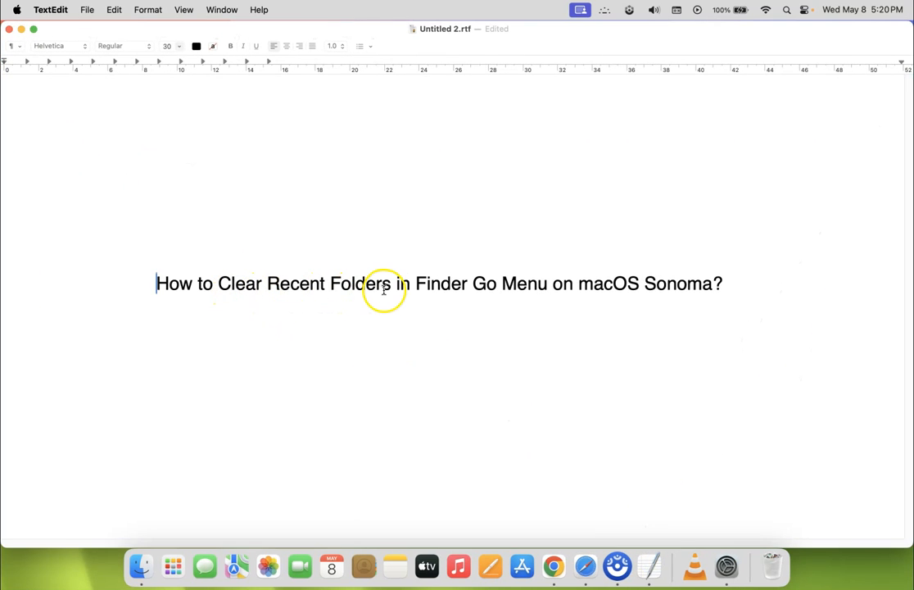
pyautogui.moveTo(632, 289)
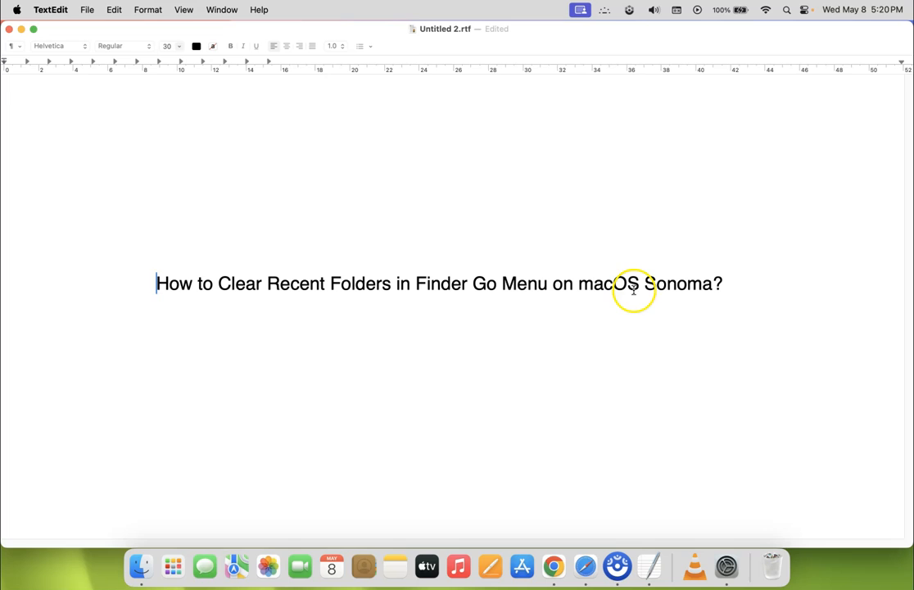
pyautogui.moveTo(439, 301)
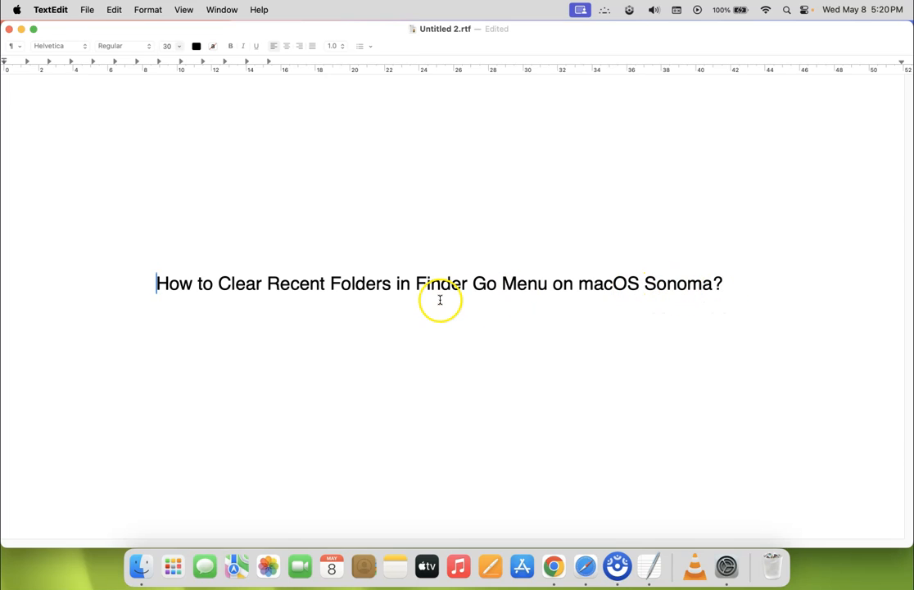